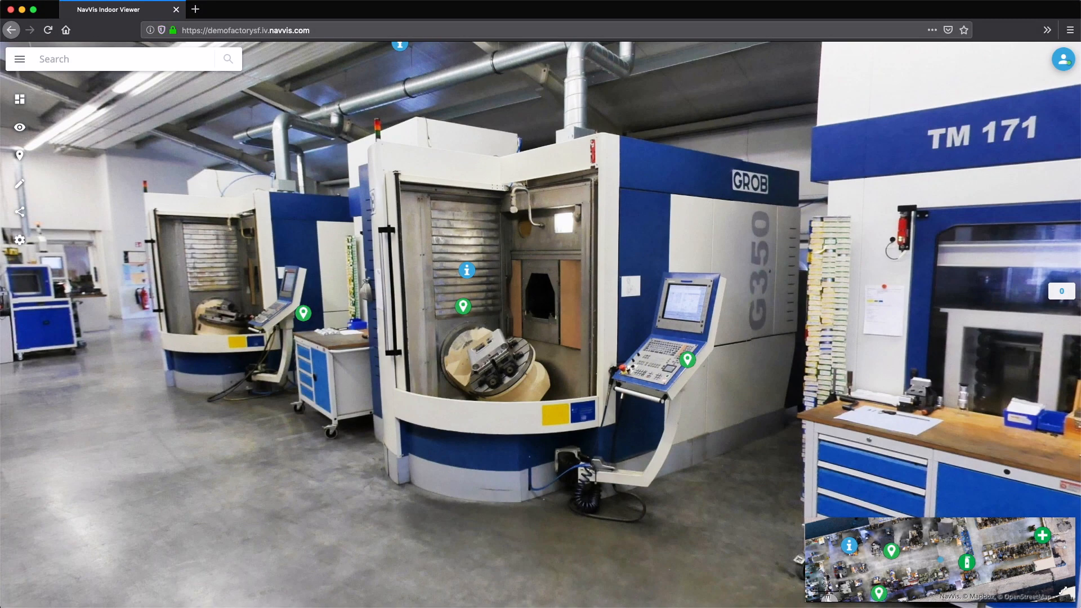
pyautogui.moveTo(32, 432)
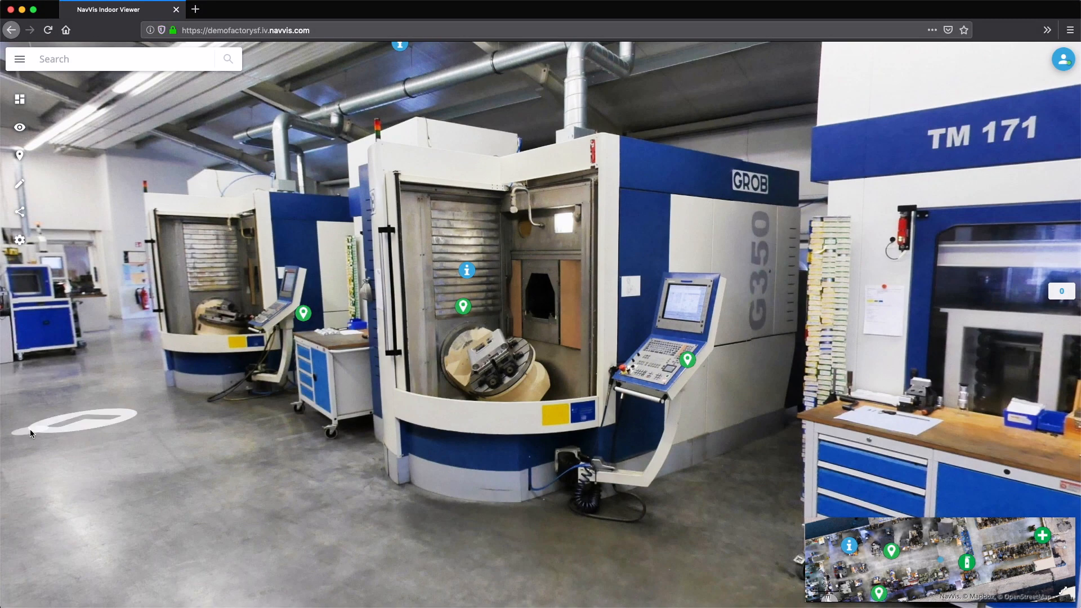
# Step: Measure 8.42 m across the hall in Free mode and a ~1.93 m vertical height at the machines
pyautogui.click(84, 421)
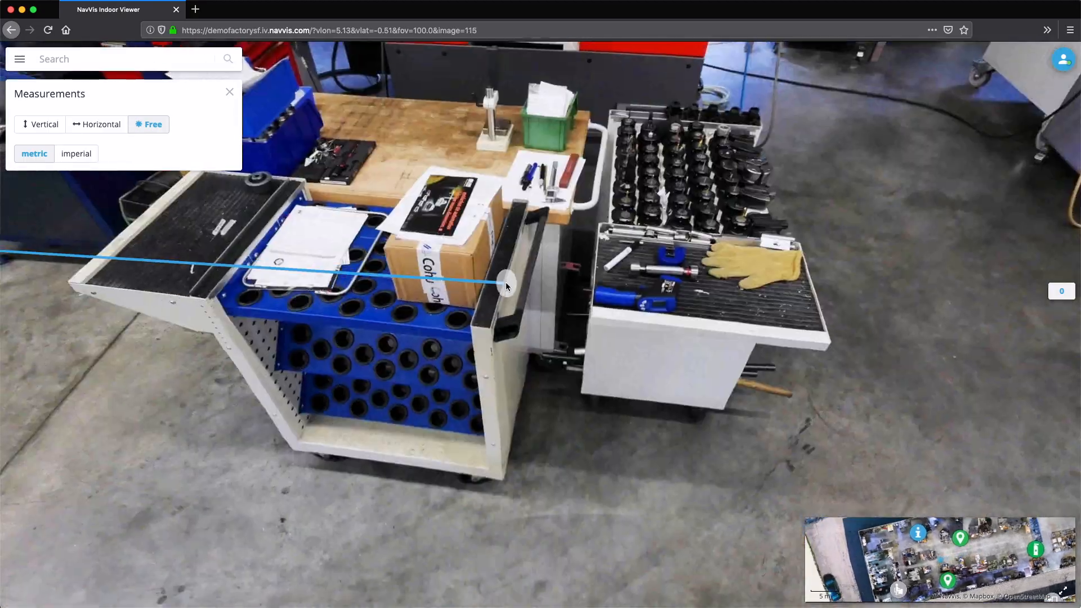
pyautogui.moveTo(506, 286); pyautogui.dragTo(149, 334)
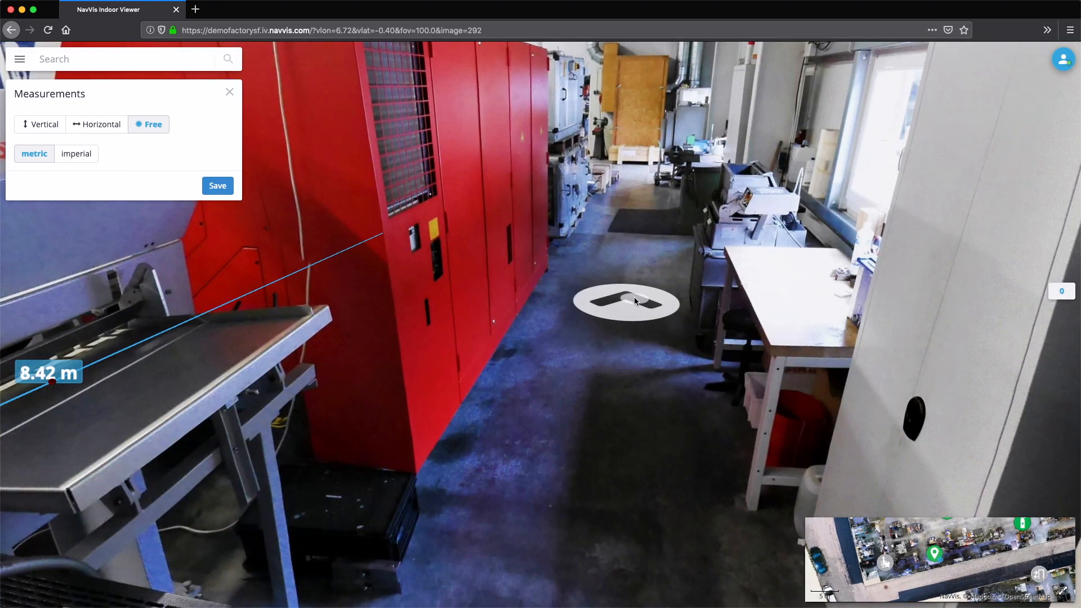
pyautogui.click(625, 302)
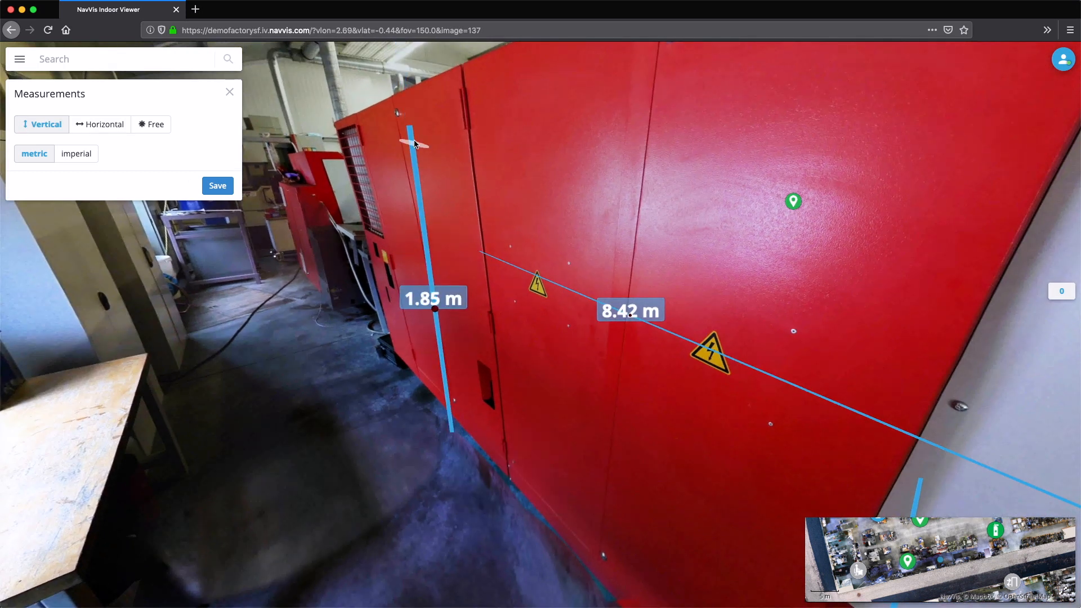
pyautogui.rightClick(417, 142)
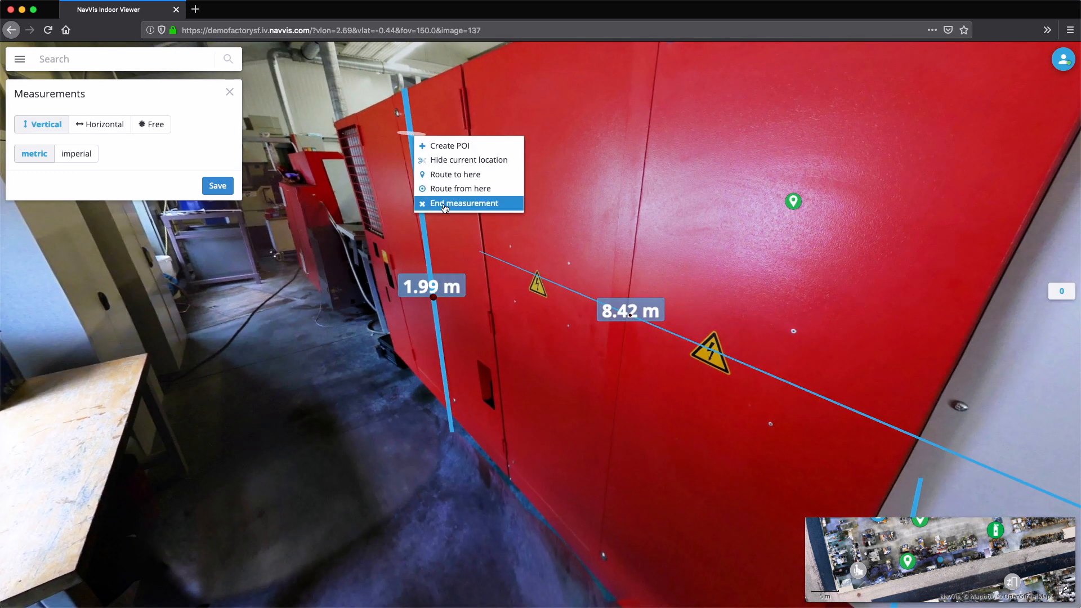
pyautogui.click(464, 203)
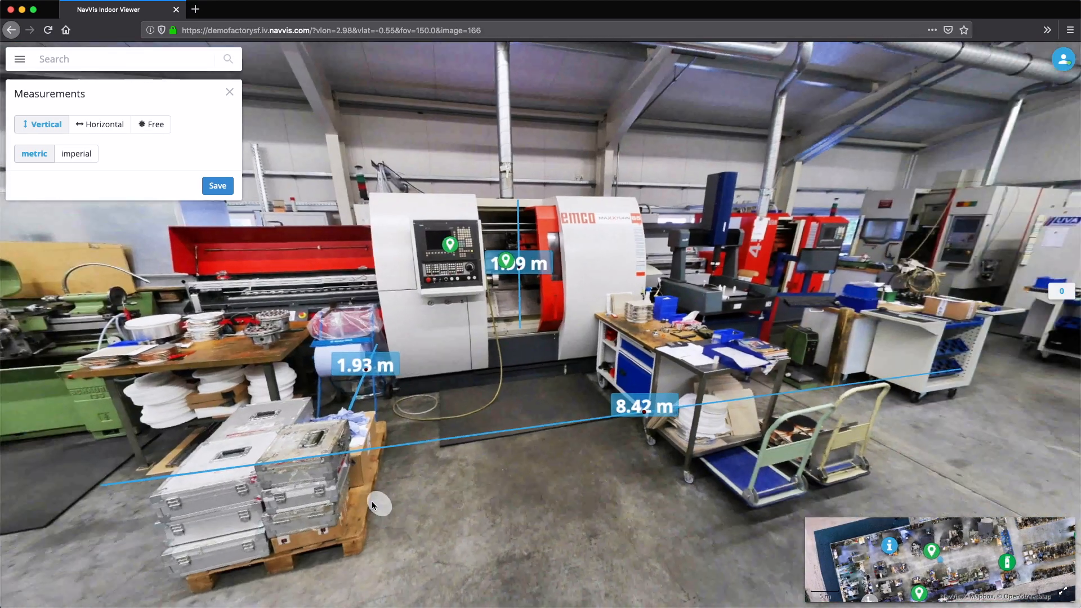
# Step: Create an Information POI 'Manufacturing Equipment to be relocated' at the emco lathe with its relocation note
pyautogui.rightClick(581, 255)
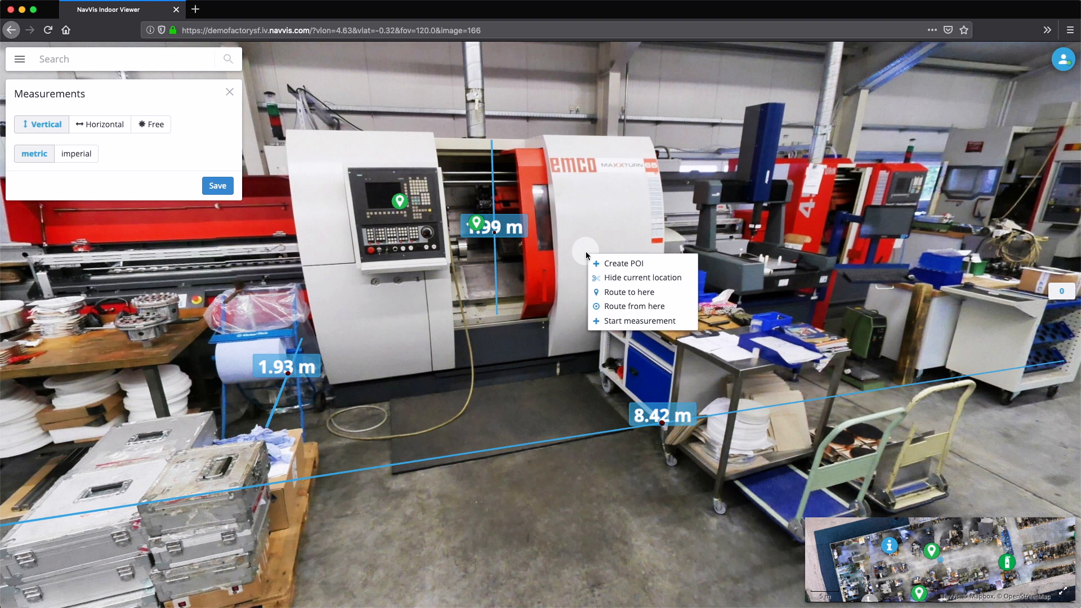
pyautogui.click(619, 263)
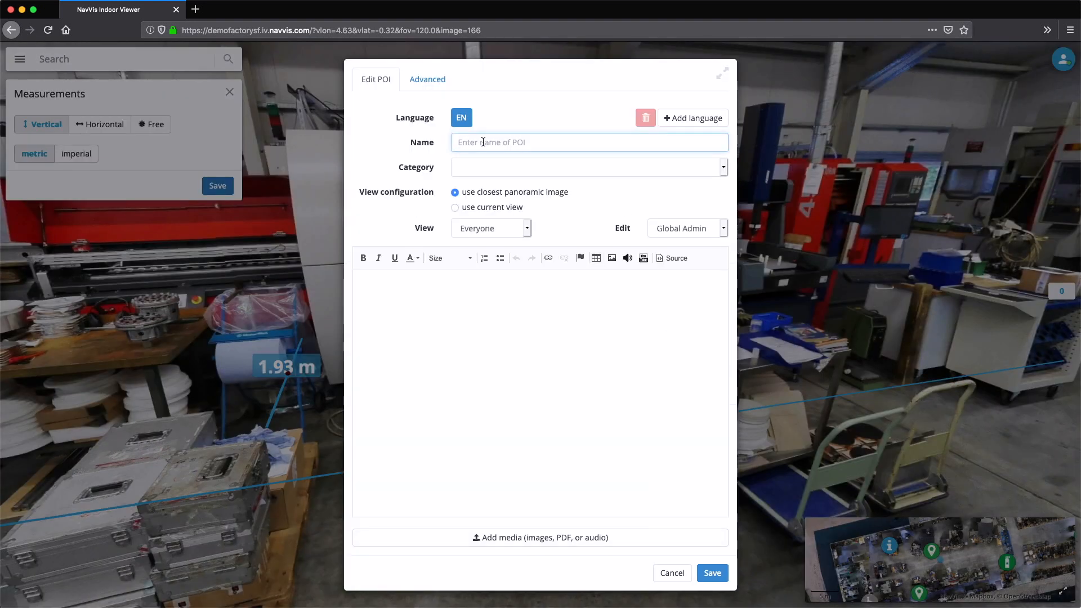
pyautogui.write('Manufacturing Equipment to be relocated')
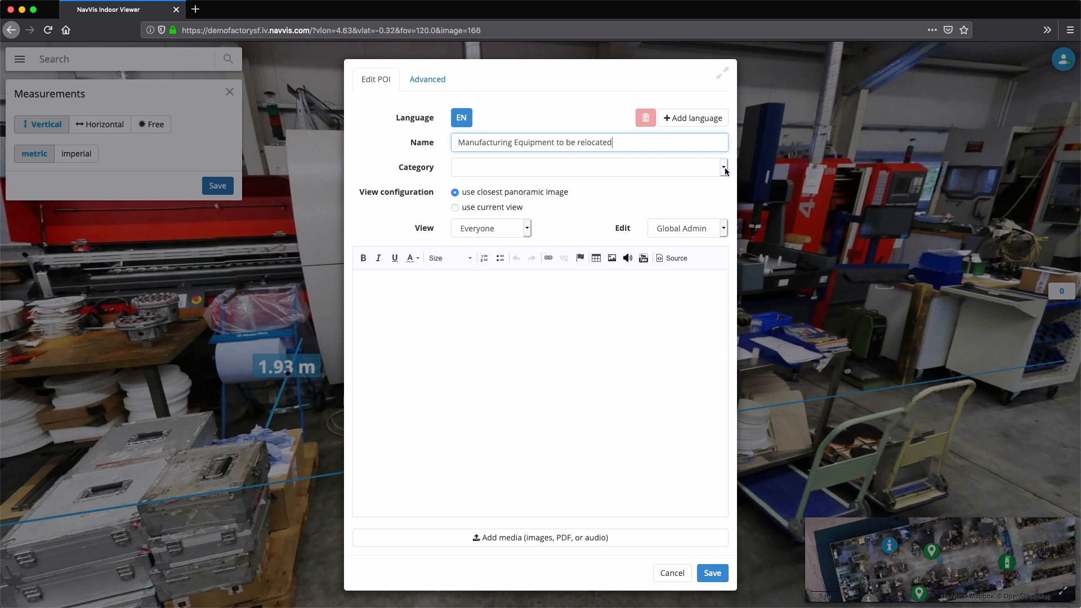
pyautogui.click(722, 166)
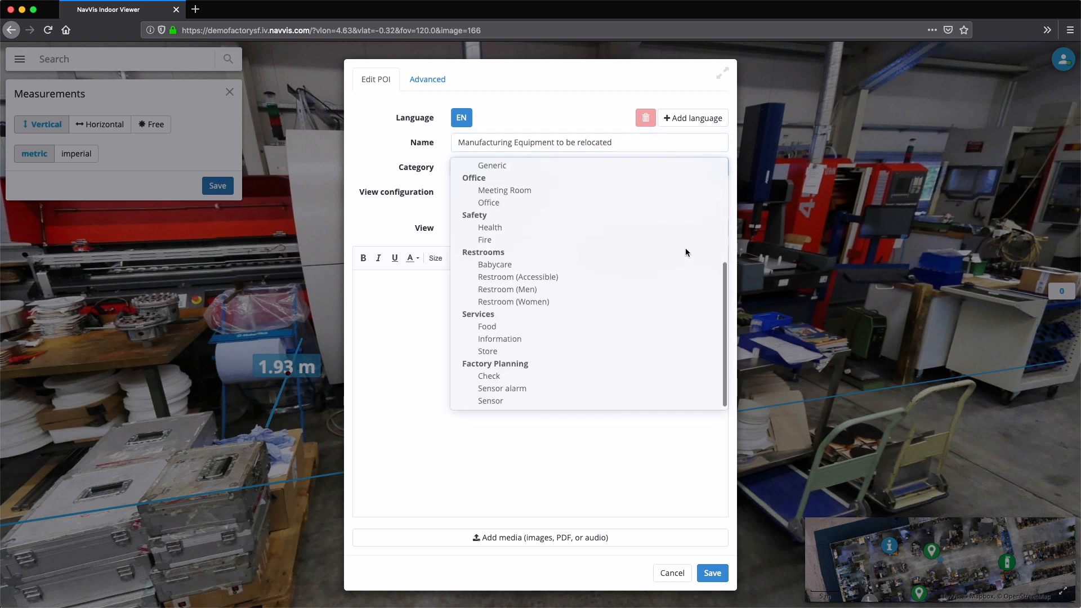
pyautogui.click(500, 338)
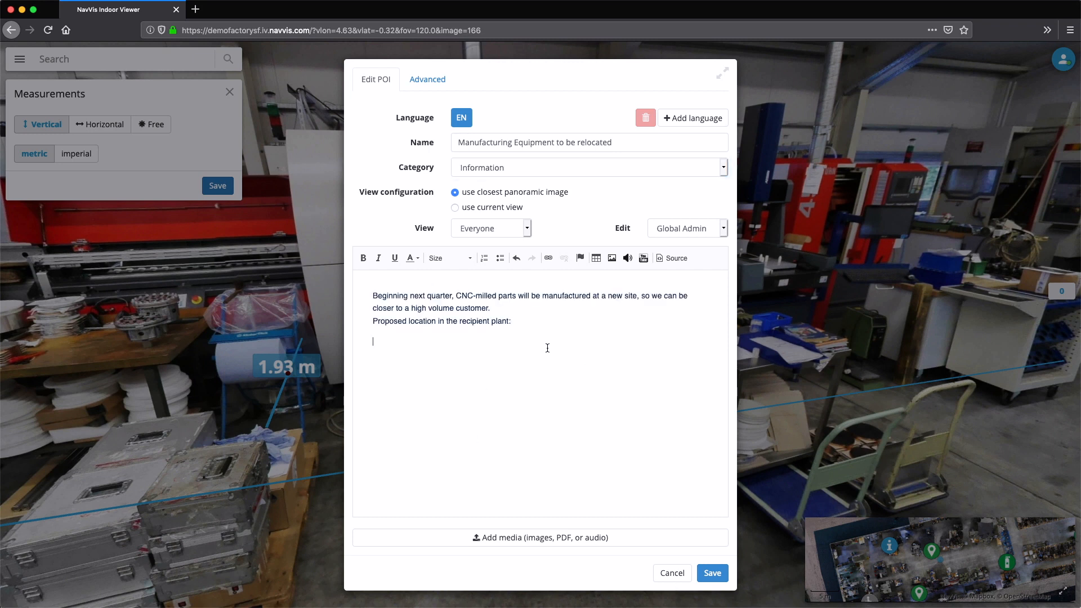
pyautogui.click(711, 573)
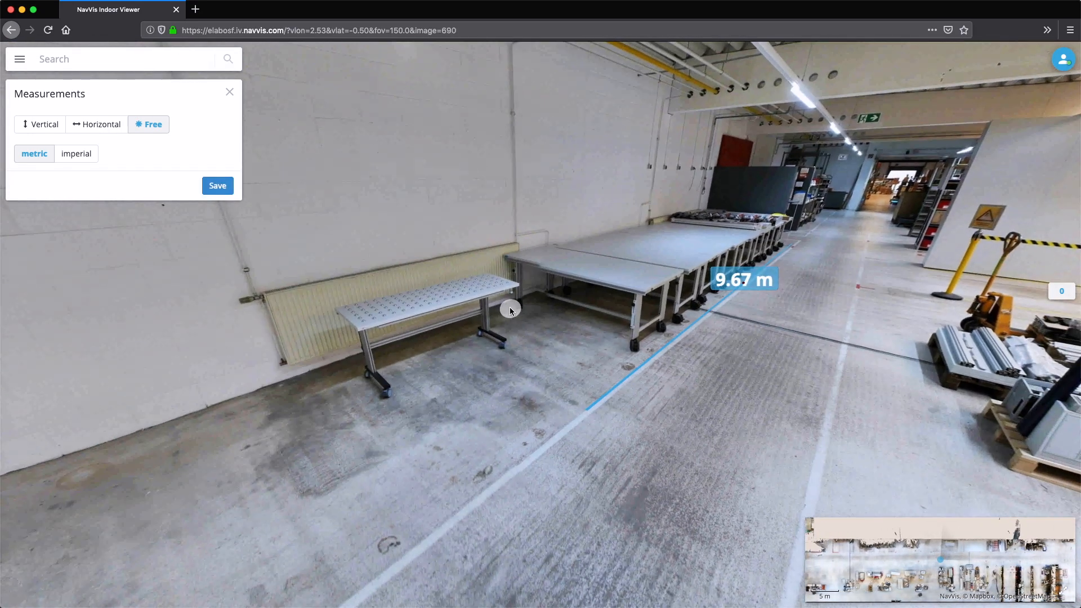
# Step: Measure 9.67 m along the tables, then begin the 2.00 m measurement from the wall
pyautogui.click(624, 368)
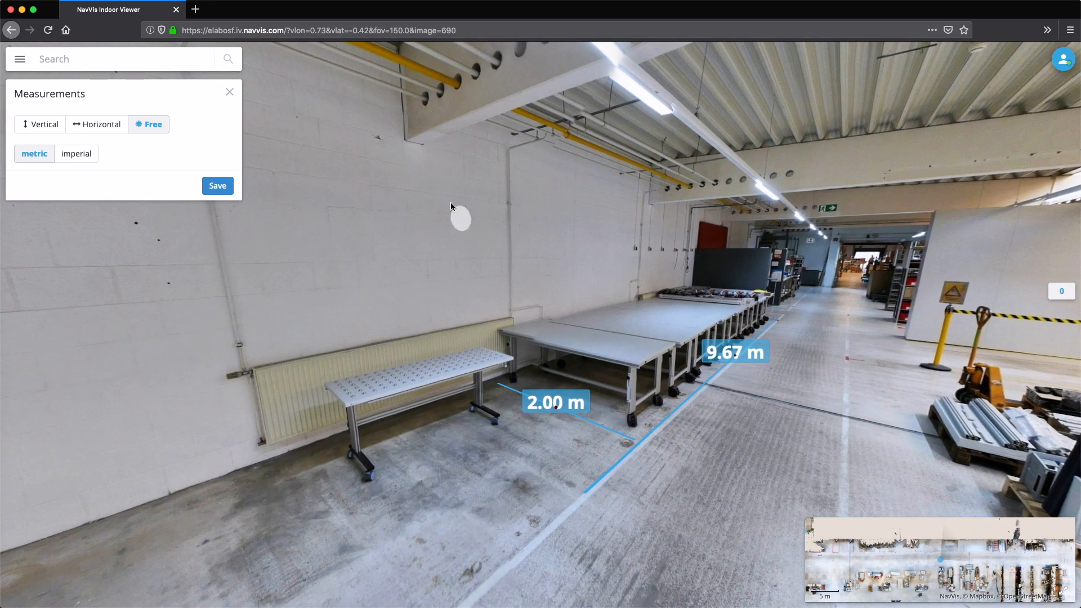
pyautogui.rightClick(461, 222)
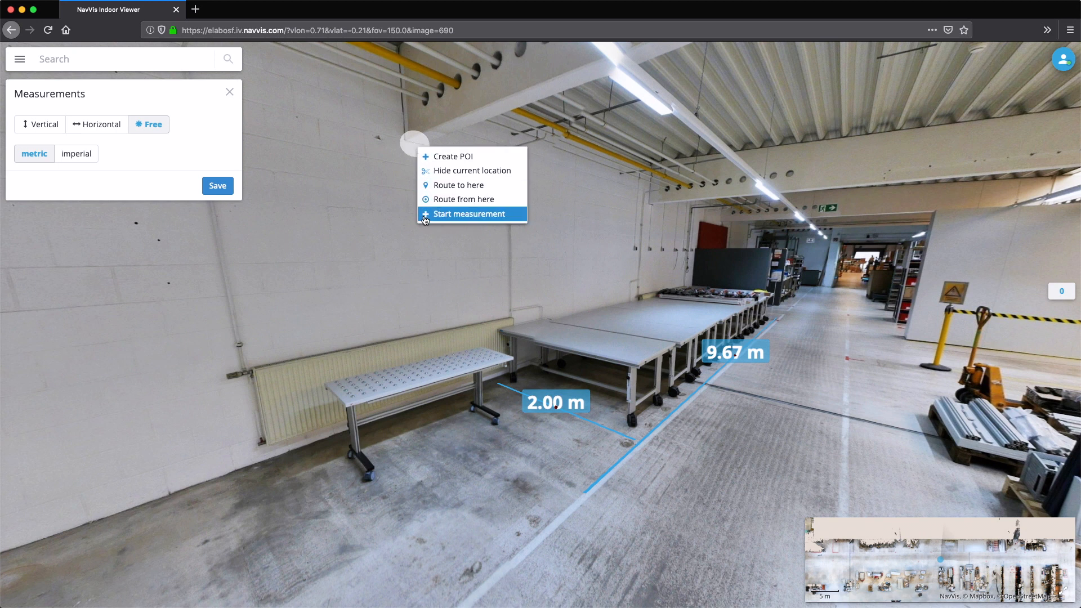
pyautogui.click(41, 124)
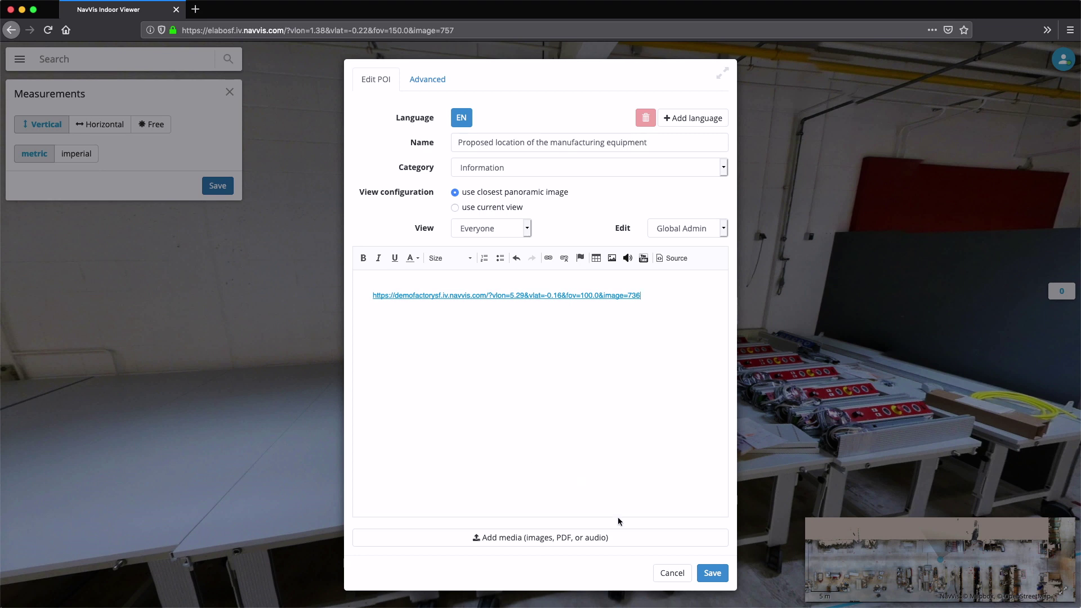
# Step: Save the 'Proposed location of the manufacturing equipment' POI and face the 2.95 m height line
pyautogui.click(713, 573)
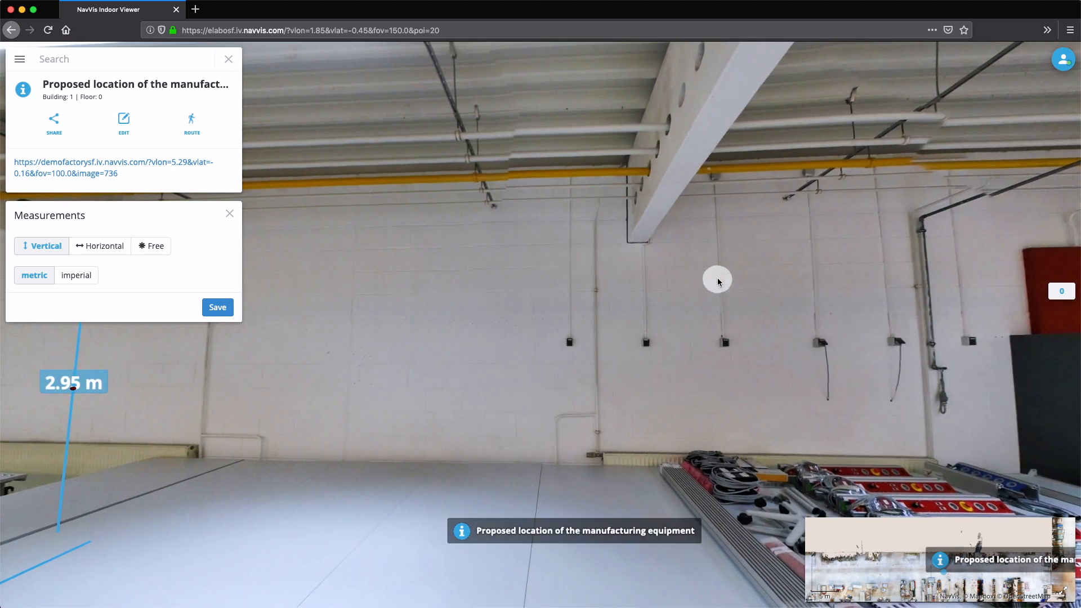
pyautogui.moveTo(717, 281); pyautogui.dragTo(377, 334)
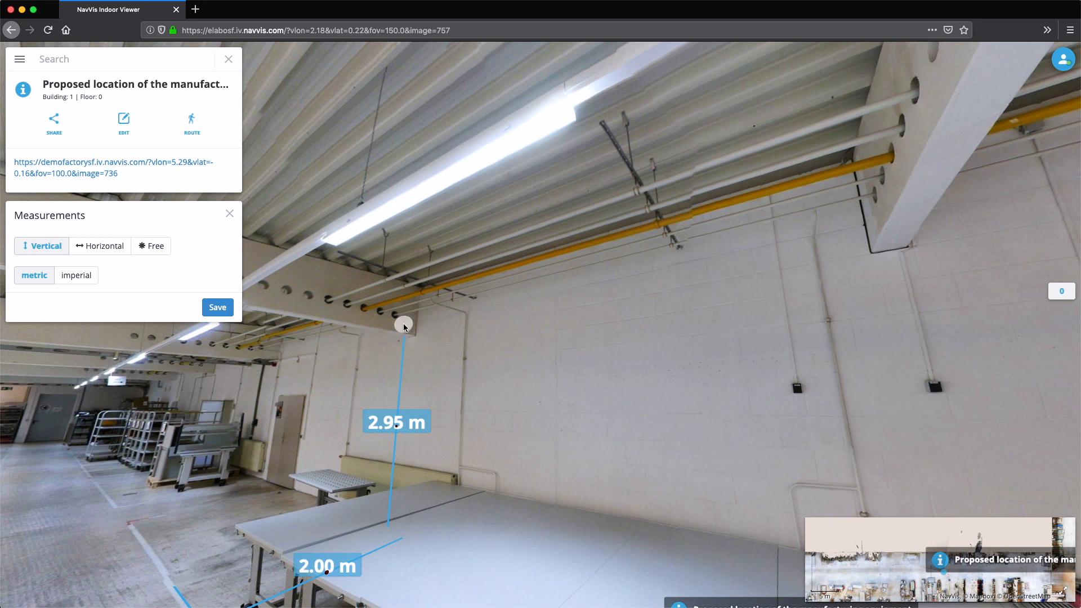
# Step: Save an Information POI 'Ventilation installation will be required at this location' with its verification note
pyautogui.rightClick(550, 223)
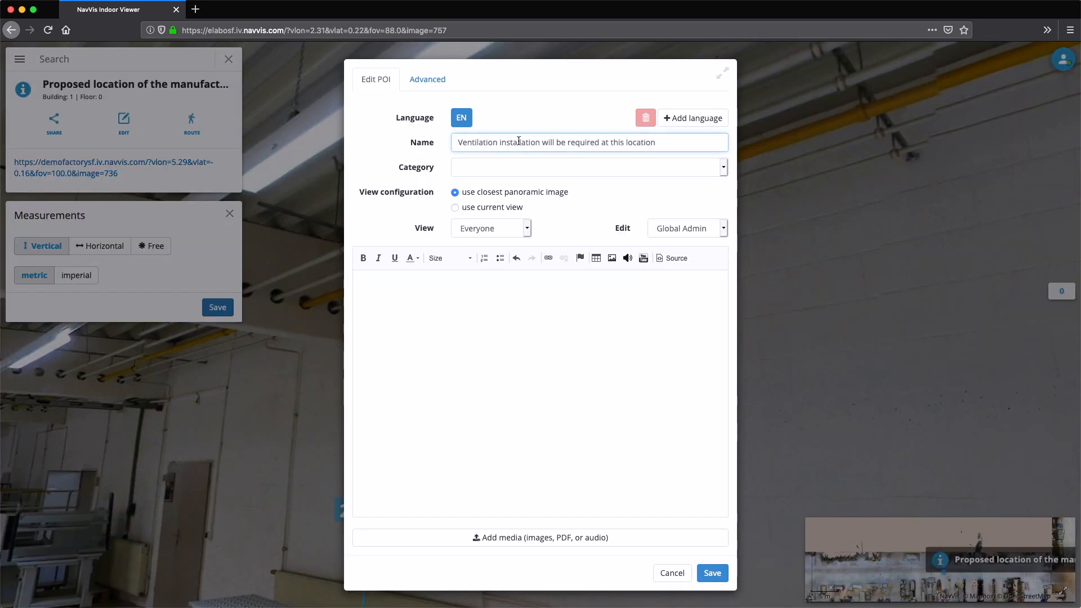
pyautogui.click(587, 166)
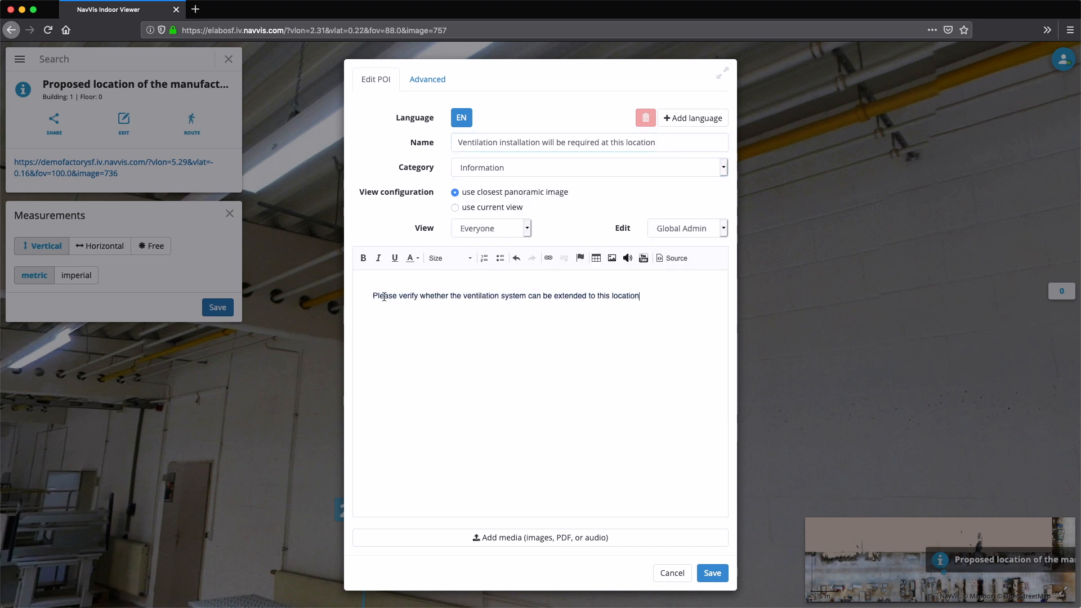
pyautogui.click(712, 573)
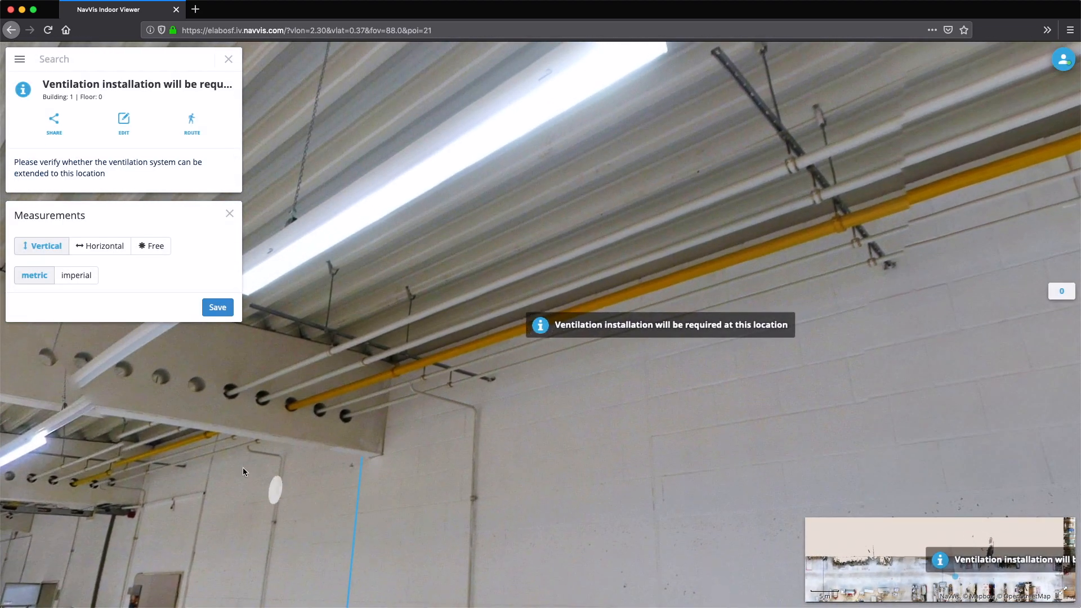
pyautogui.click(229, 214)
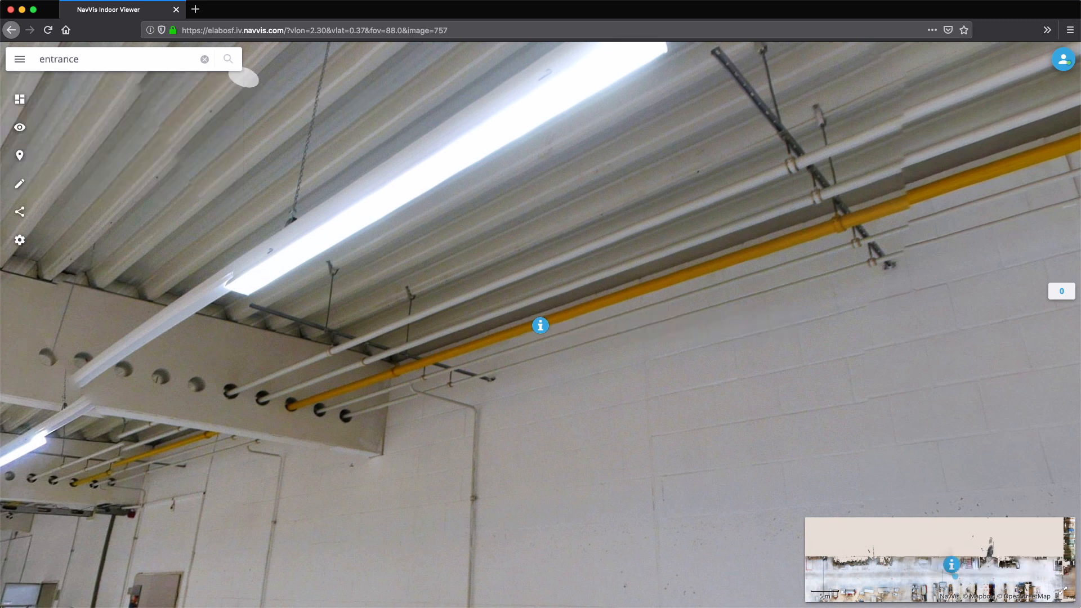
# Step: Plot the 75 m route from Entrance A to the proposed equipment location and show that POI's details
pyautogui.click(113, 58)
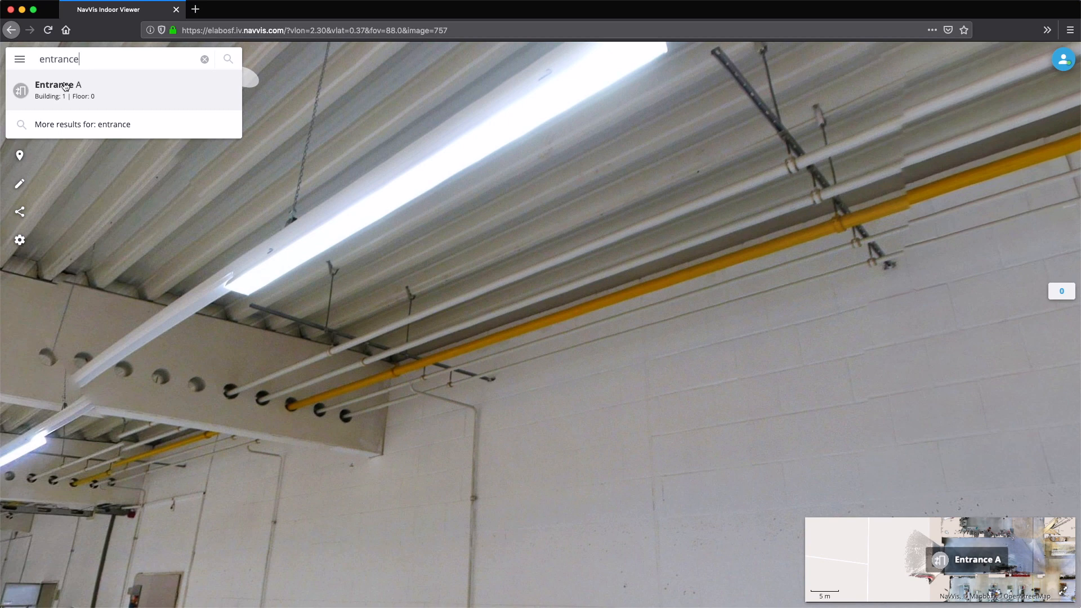
pyautogui.click(62, 89)
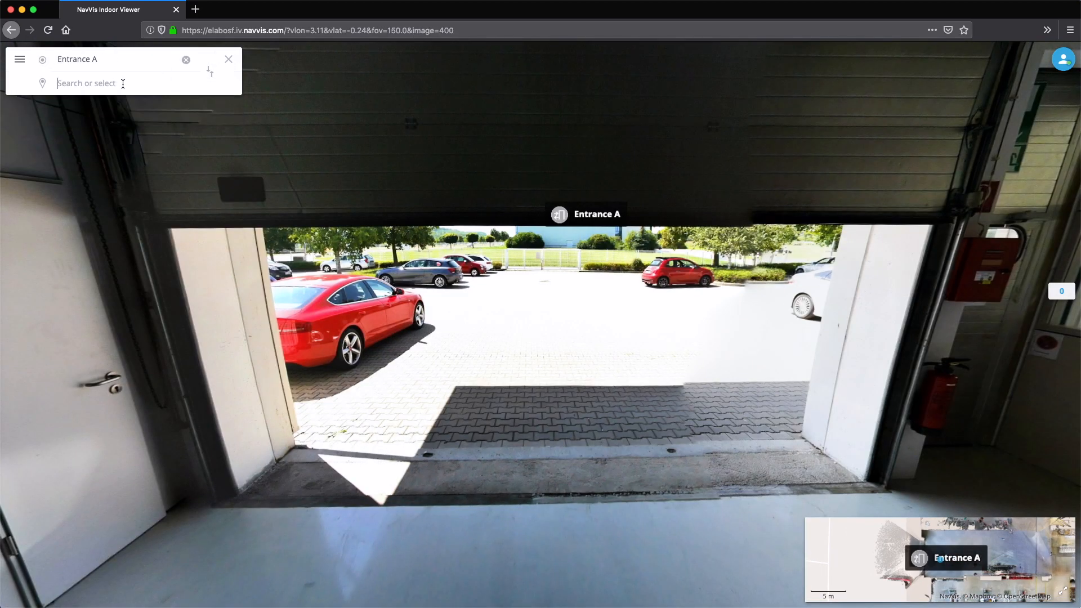
pyautogui.click(113, 83)
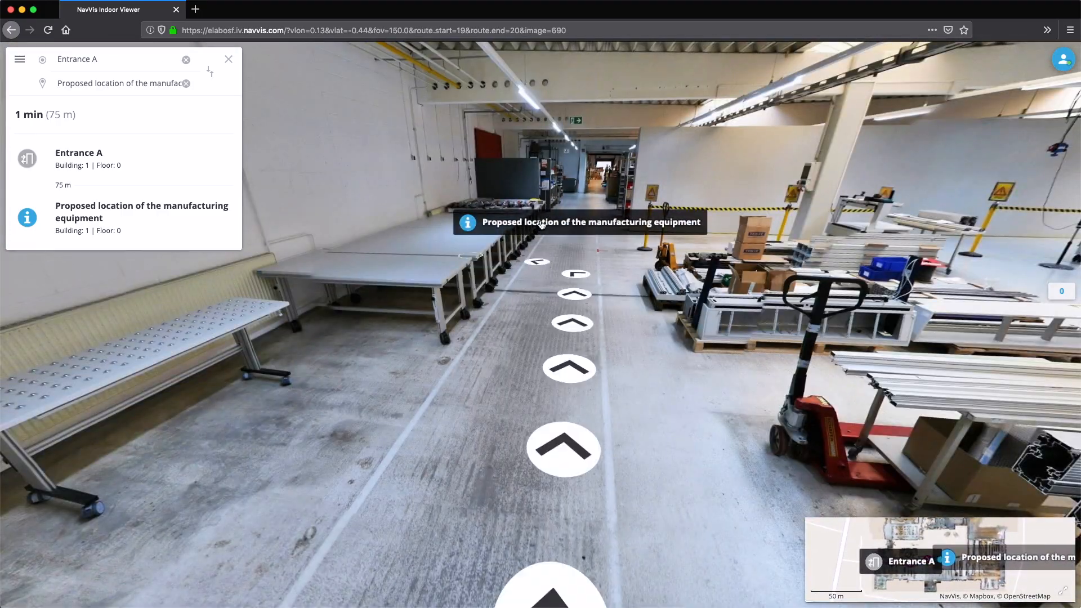
pyautogui.click(464, 226)
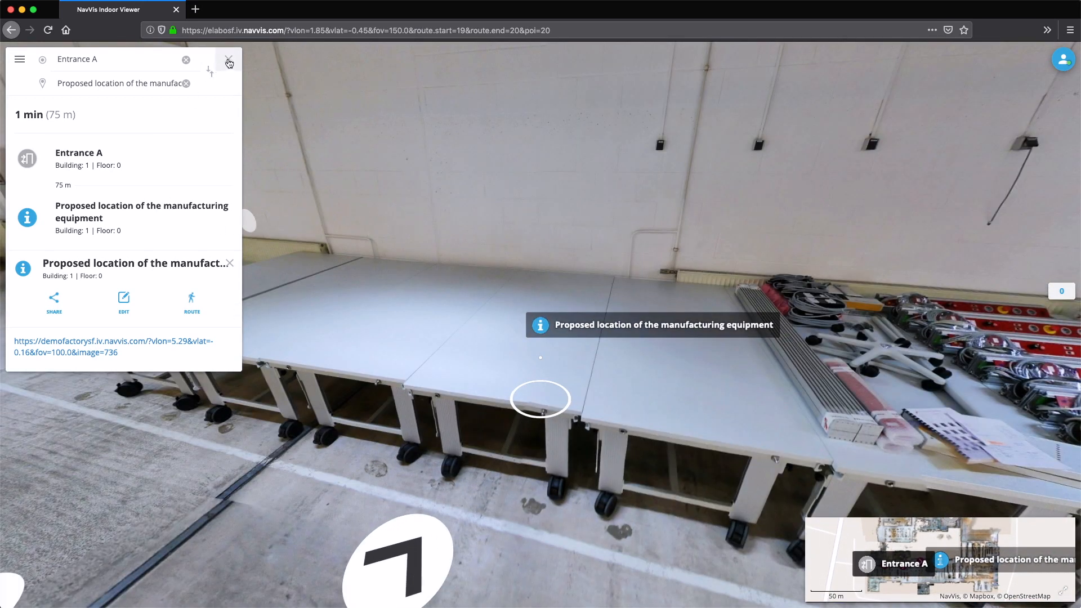
pyautogui.click(227, 58)
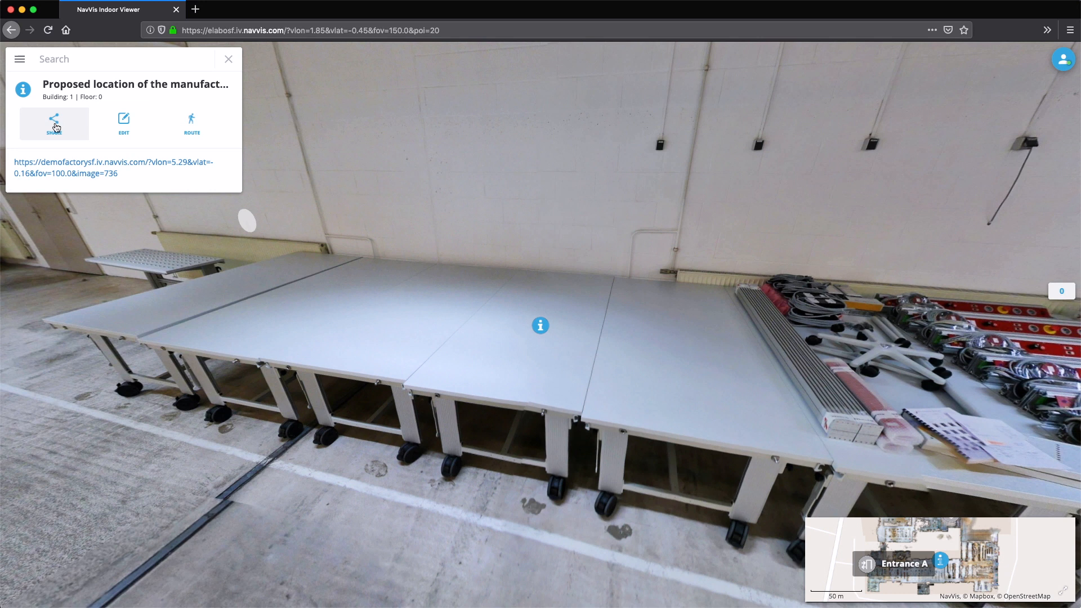
# Step: Share the proposed equipment location POI link via email
pyautogui.click(54, 121)
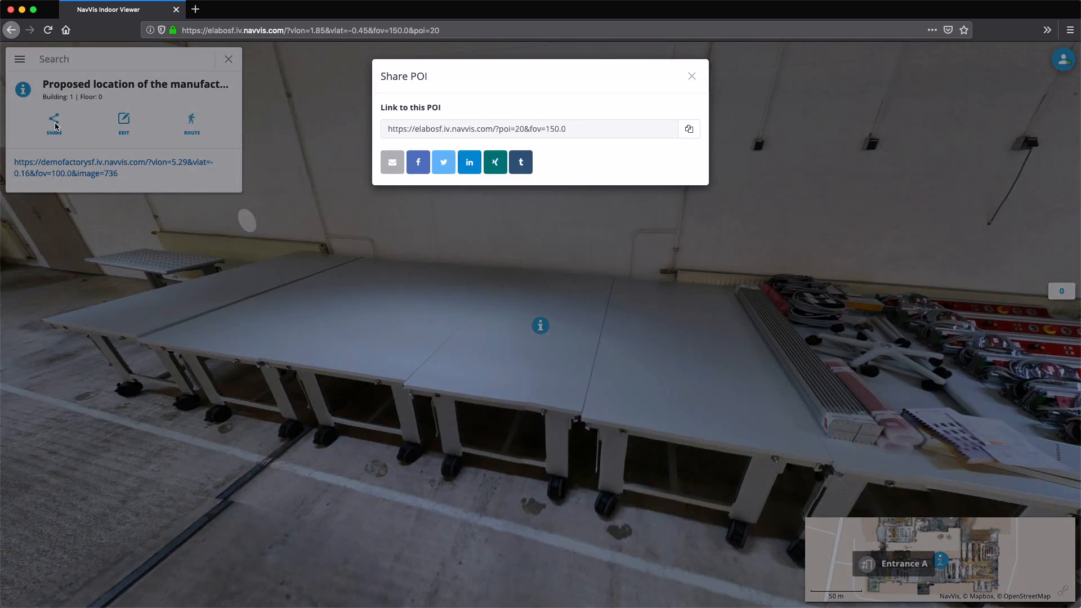
pyautogui.moveTo(392, 164)
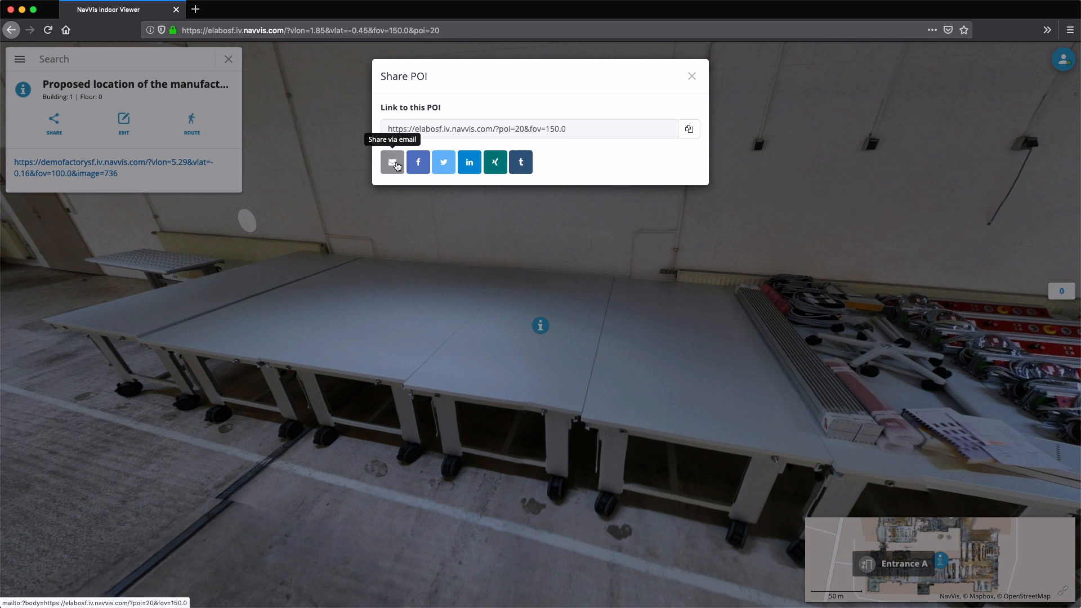
pyautogui.click(392, 162)
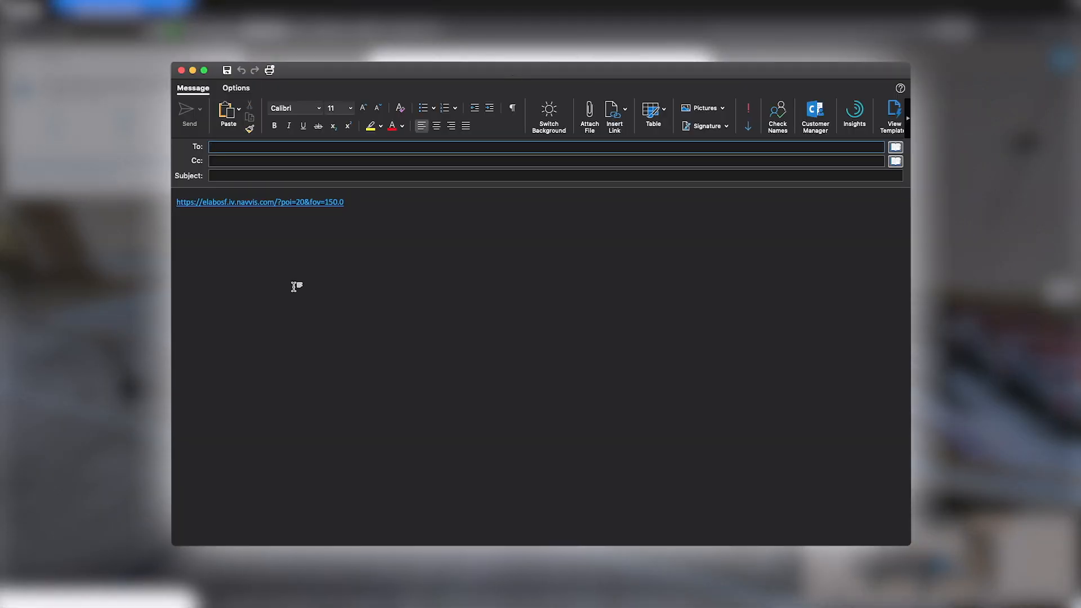
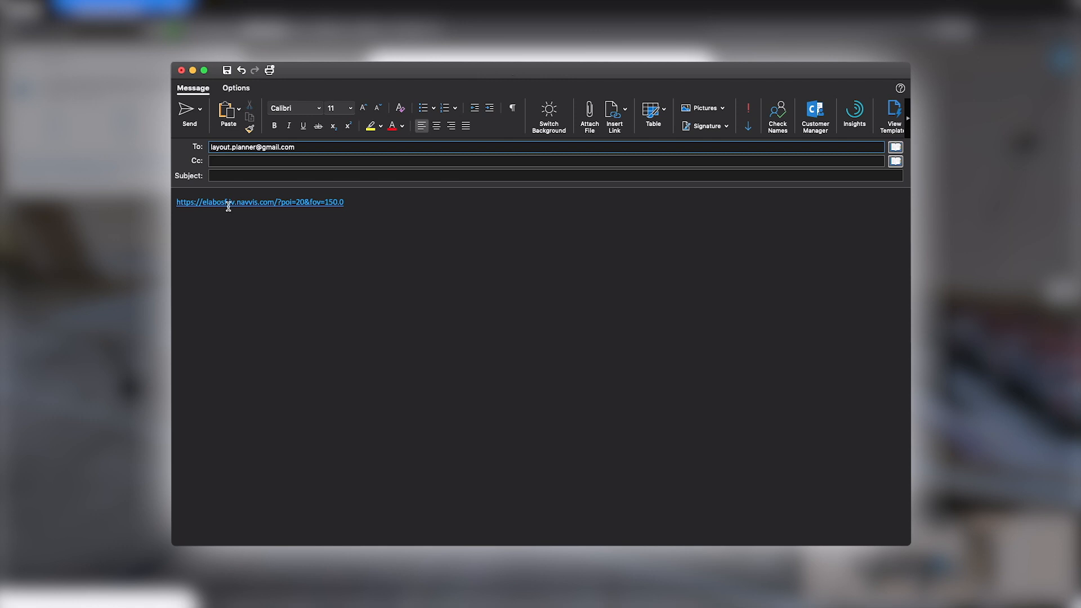
pyautogui.write('Equipment re')
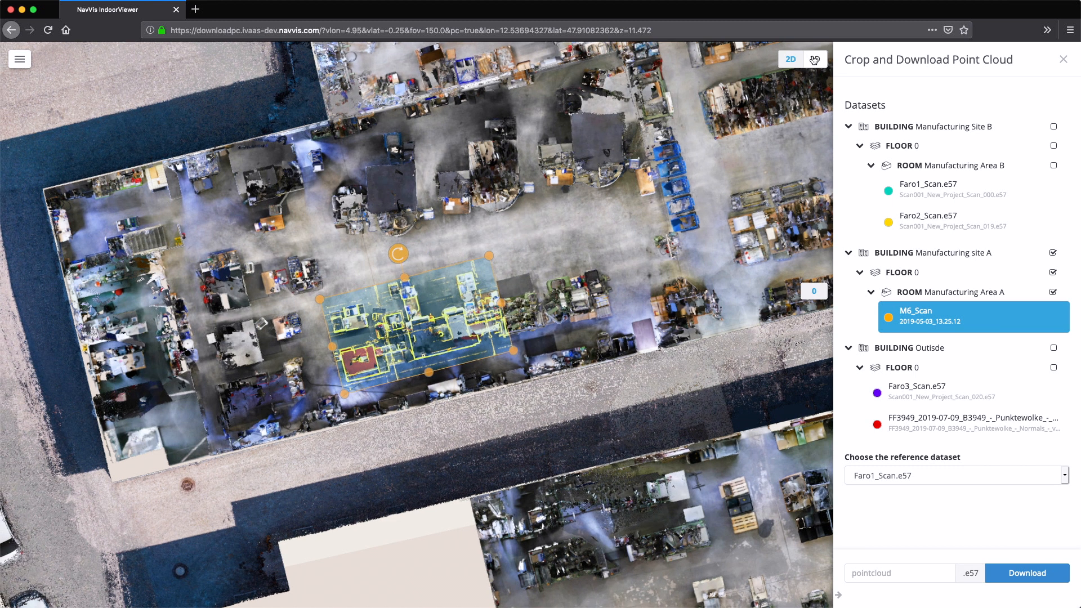
# Step: Show the M6_Scan crop box region of Manufacturing Area A in 3D
pyautogui.click(816, 58)
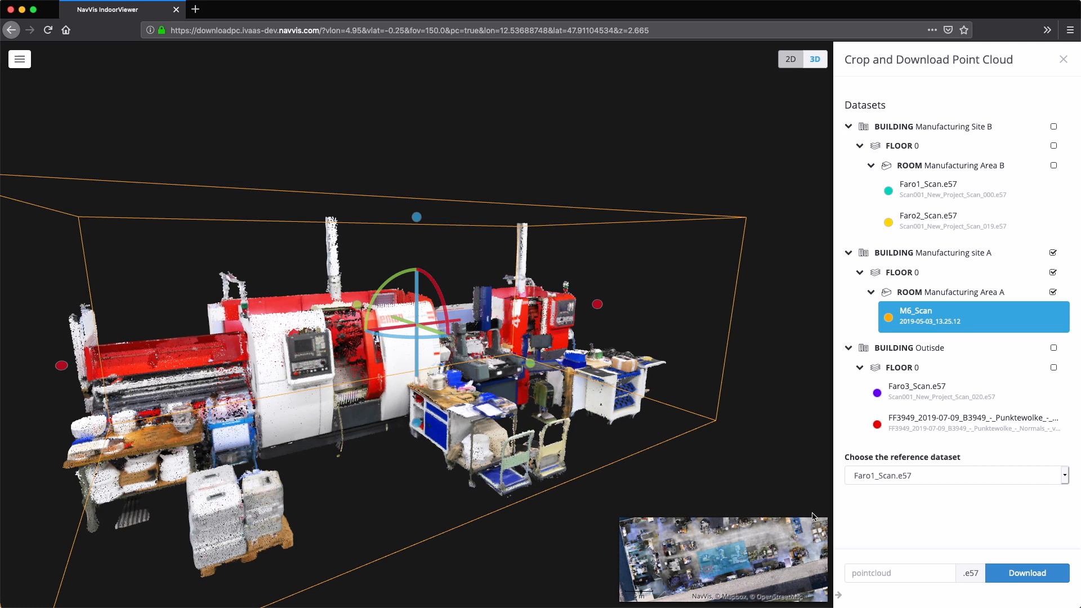
# Step: Download the crop as equipmentrelocation.e57 with M6_Scan as reference dataset, saving the file
pyautogui.click(957, 475)
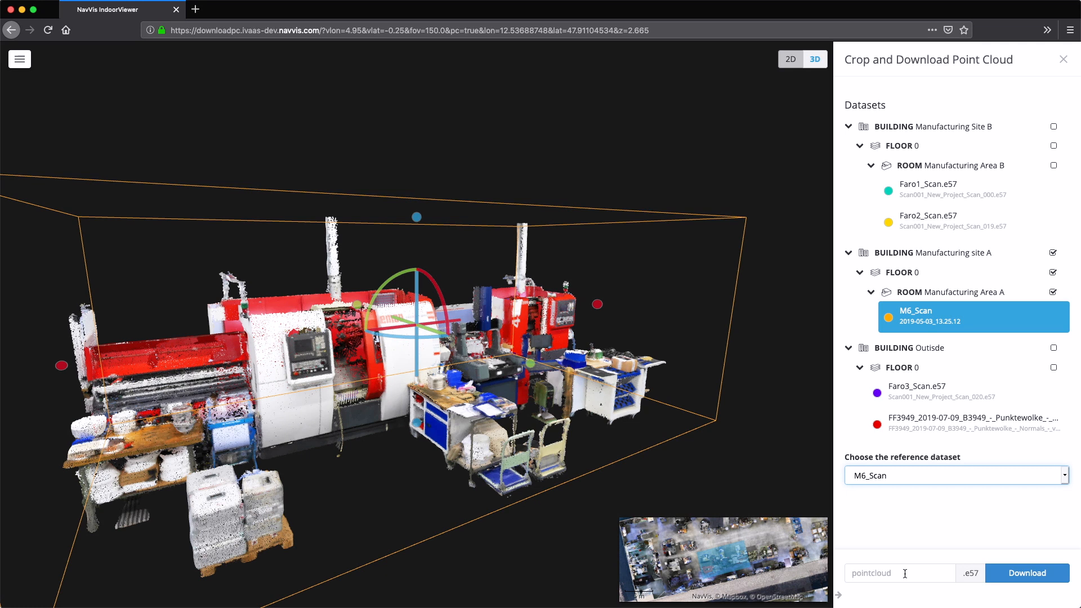
pyautogui.write('equipmentrelocation')
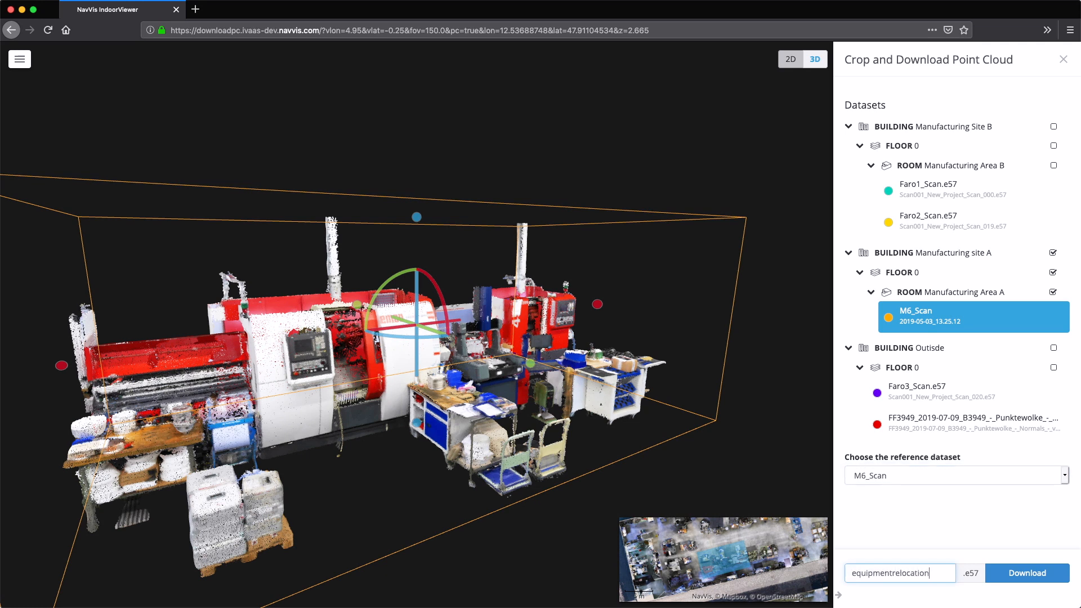
pyautogui.click(1027, 574)
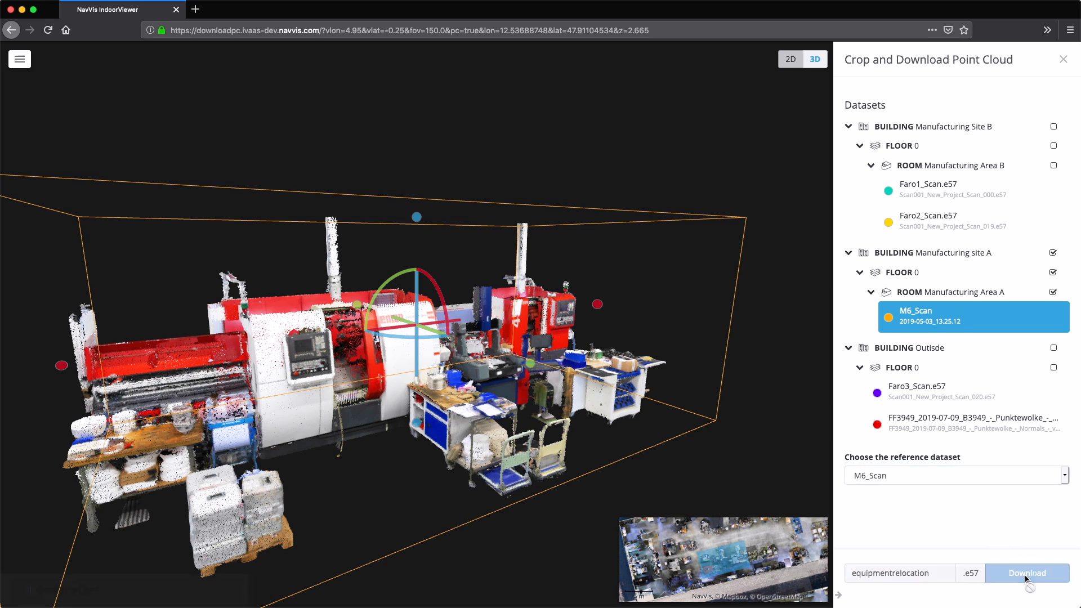
pyautogui.click(1027, 573)
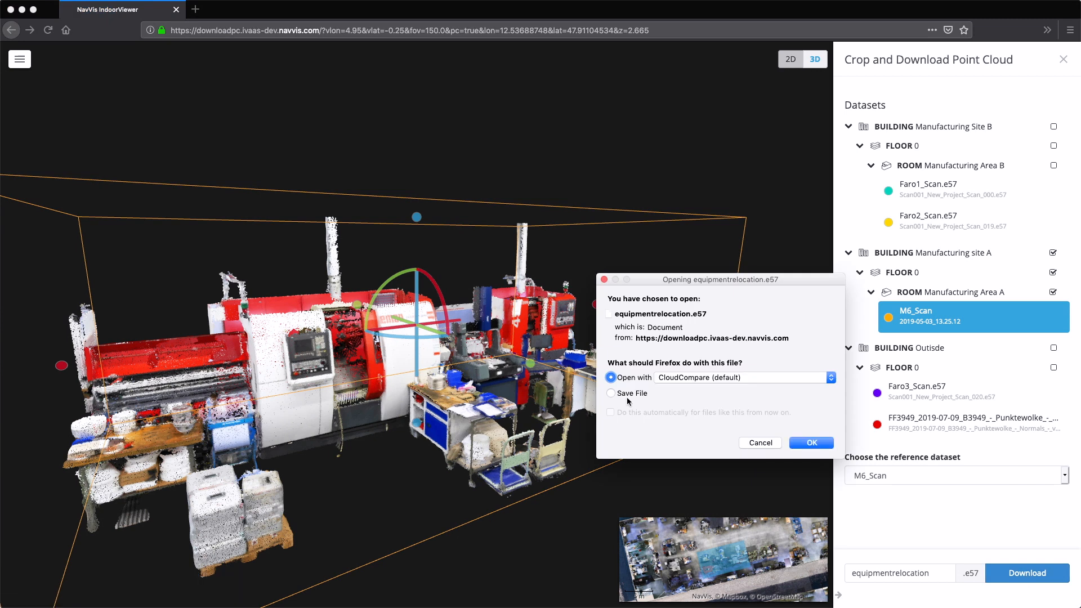
pyautogui.click(610, 393)
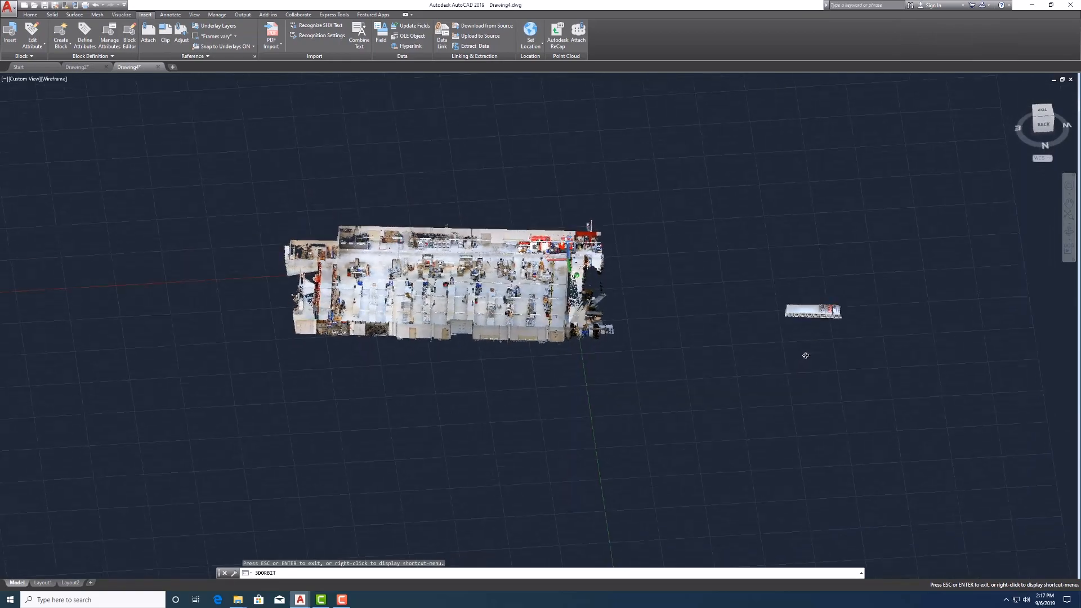
# Step: Orbit the attached factory hall point cloud to view it in 3D perspective
pyautogui.moveTo(805, 355); pyautogui.dragTo(613, 314)
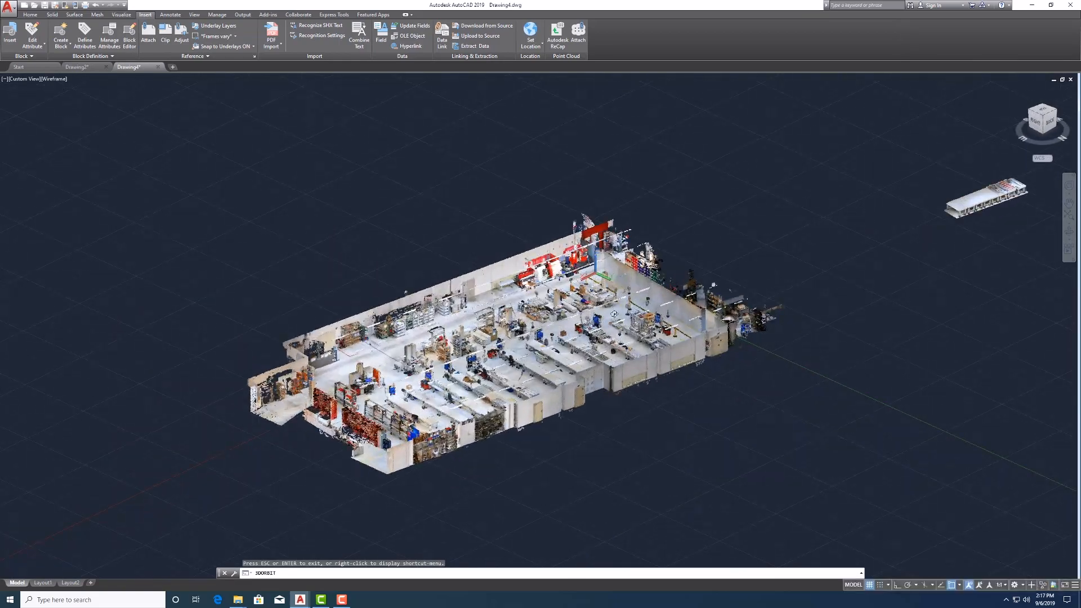